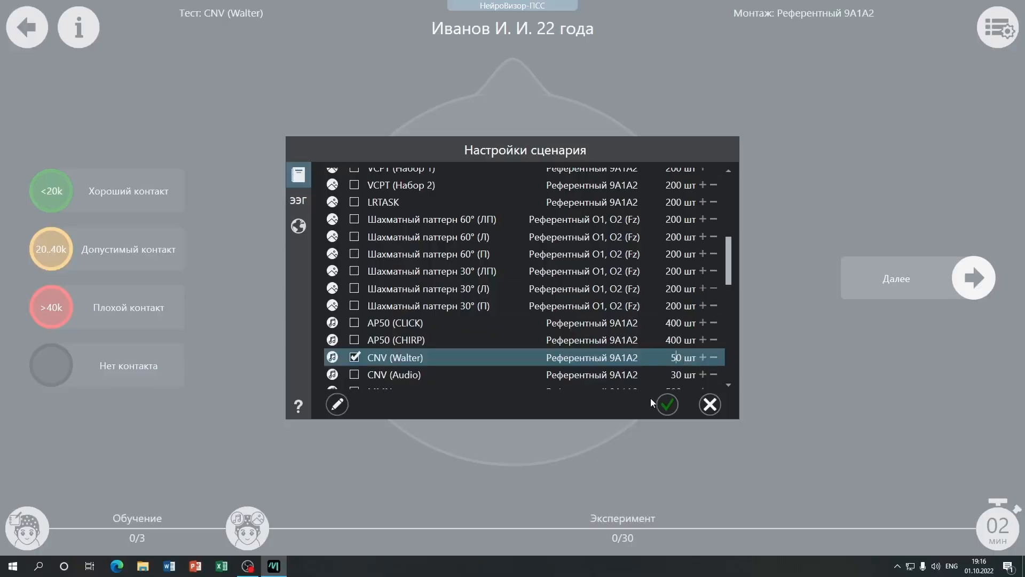
- Confirm the 50-trial CNV (Walter) settings and proceed past the electrode contact check to EEG recording
left_click(666, 404)
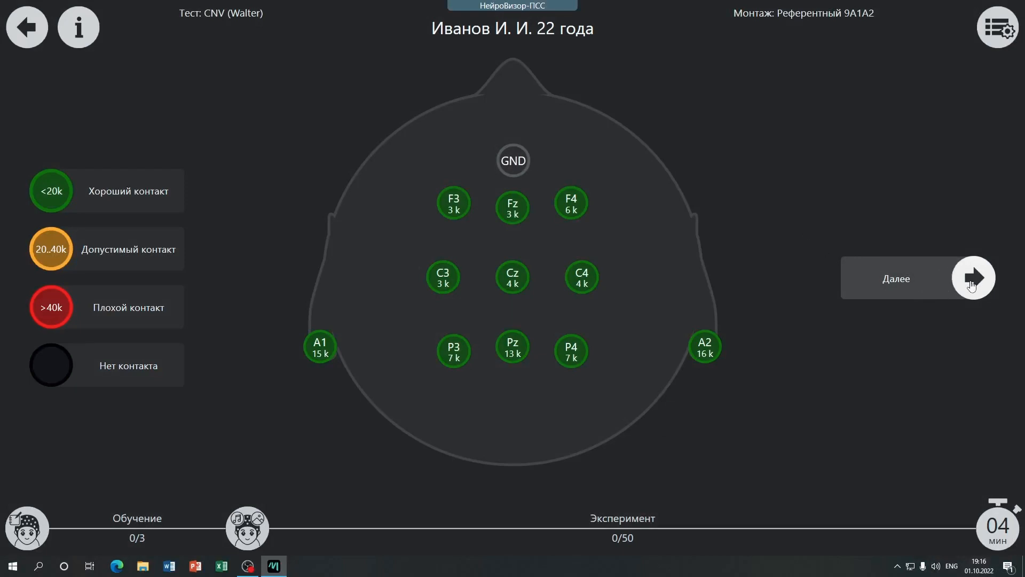
left_click(973, 277)
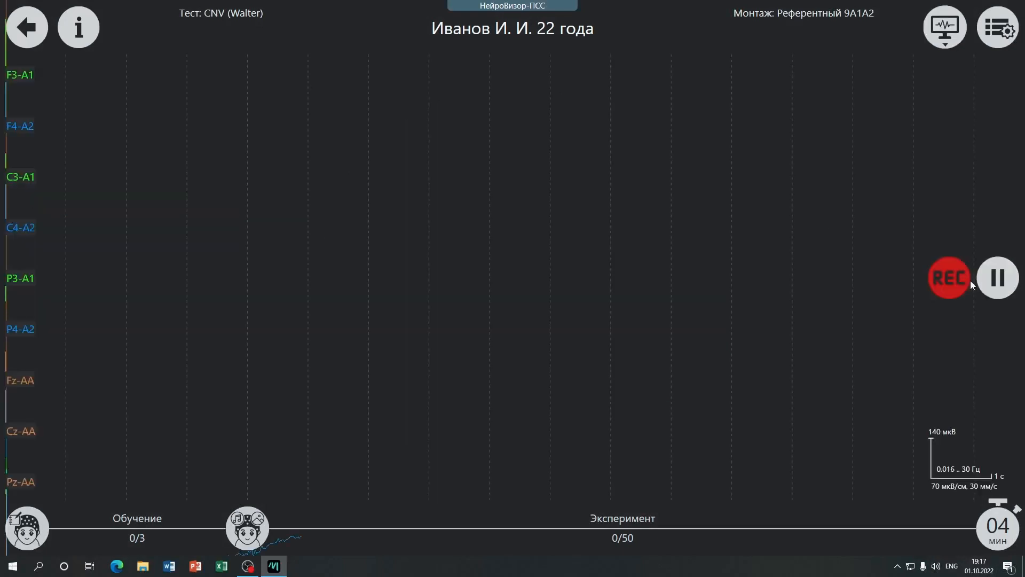